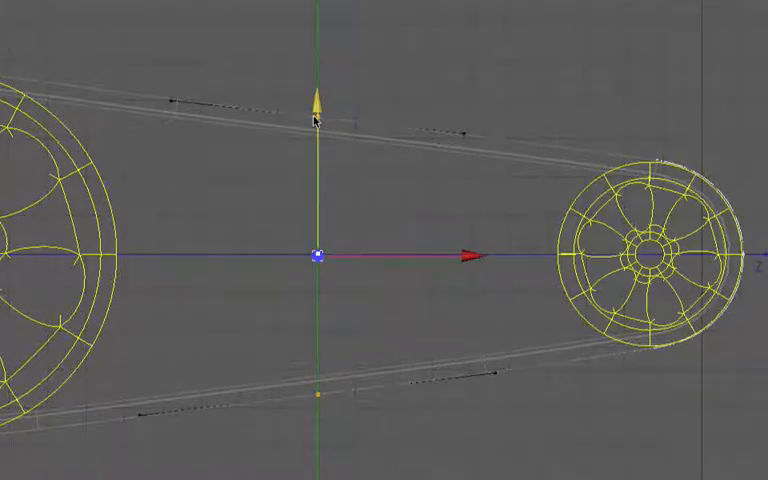
mouse_move(324, 160)
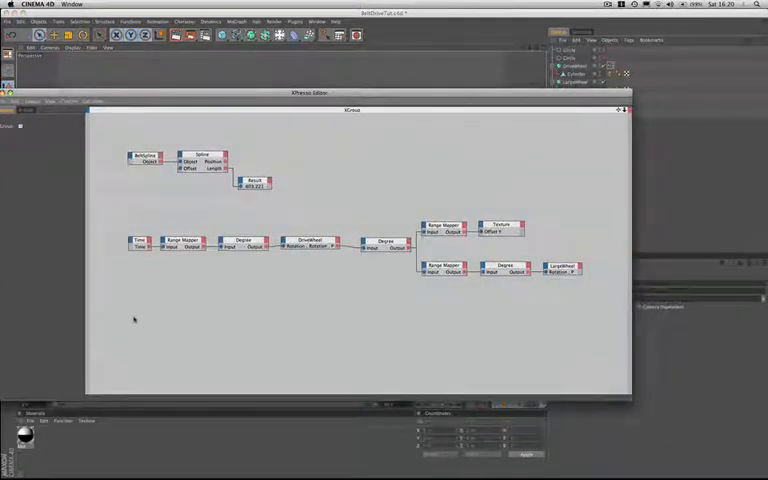
Add a Noise node to the belt's Xpresso network from the canvas context menu
right_click(134, 318)
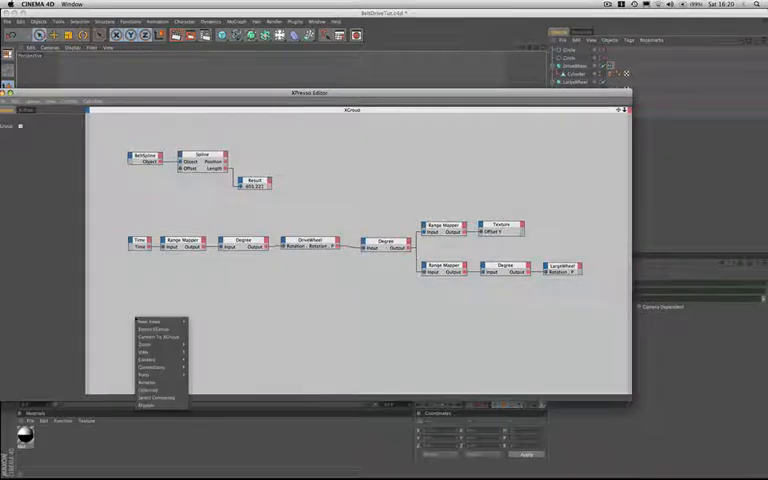
click(148, 320)
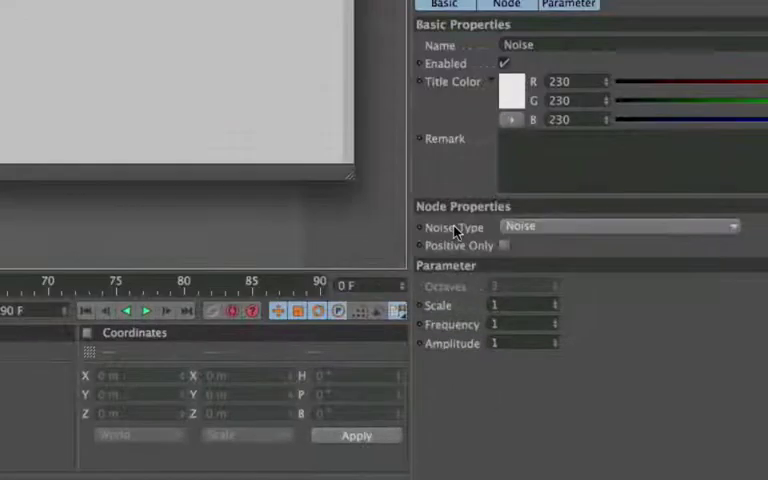
mouse_move(556, 238)
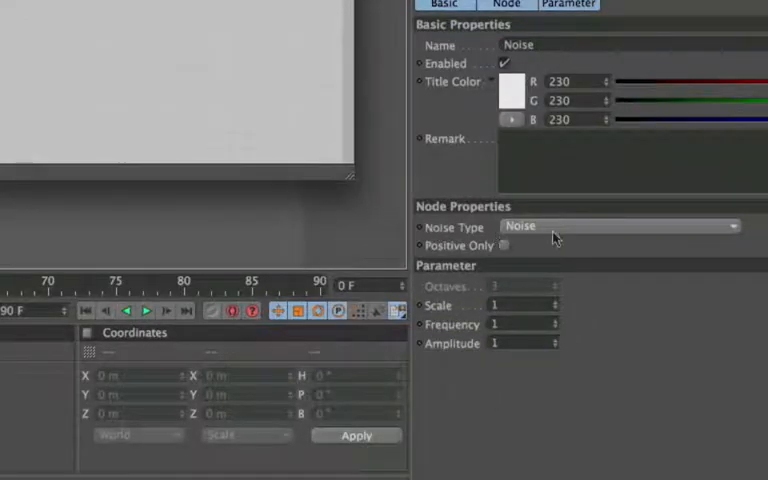
click(630, 224)
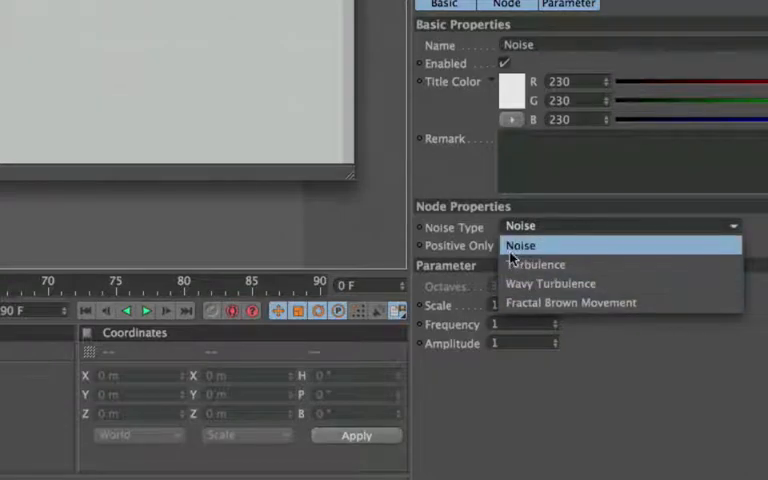
mouse_move(530, 248)
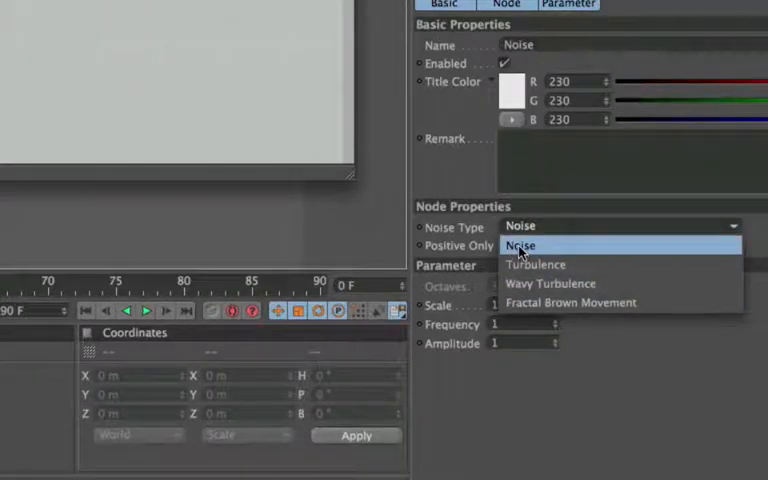
click(520, 244)
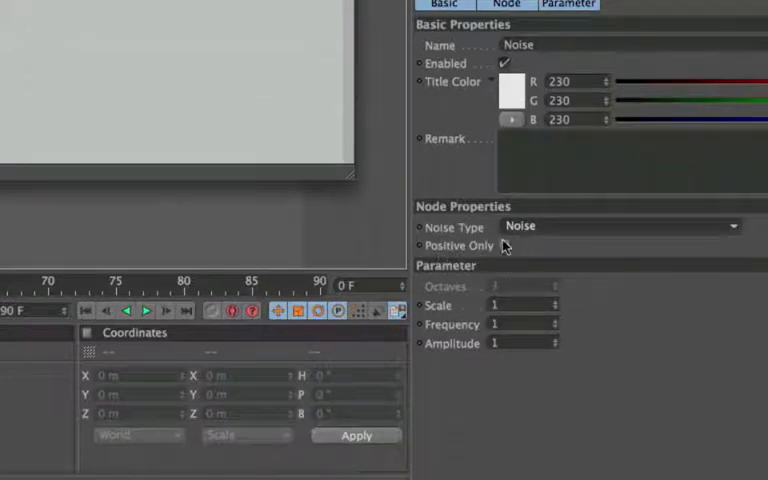
click(508, 244)
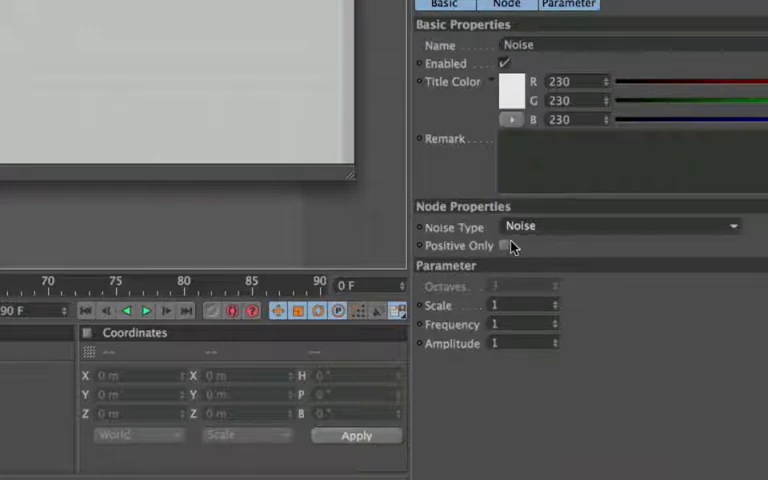
mouse_move(422, 228)
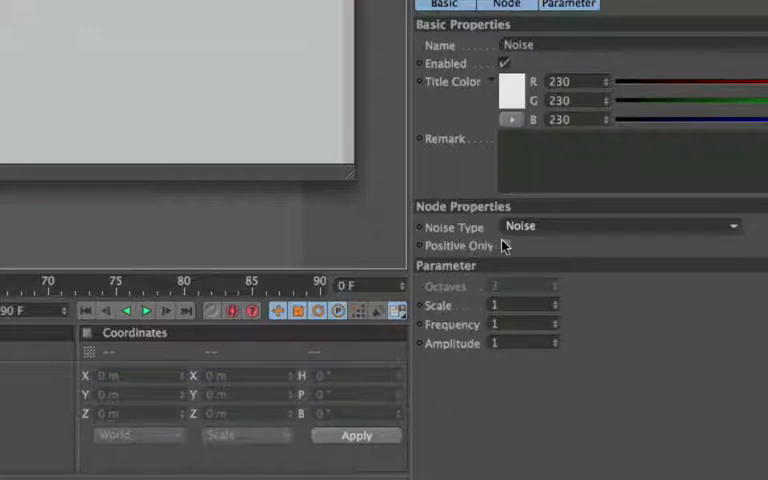
click(504, 244)
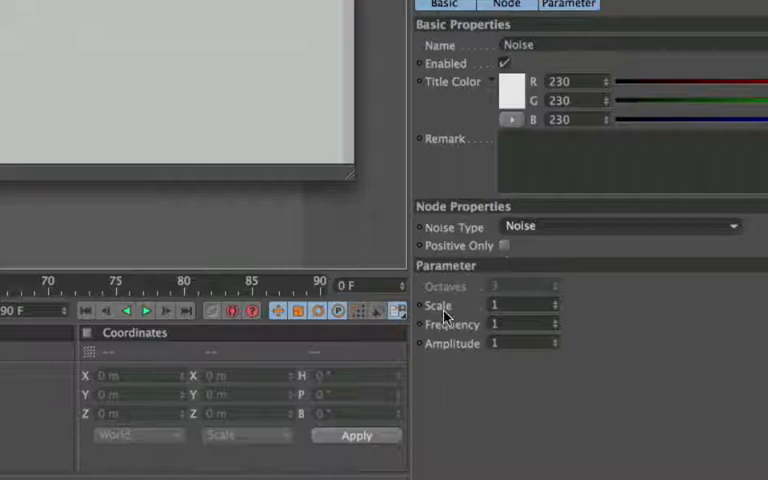
mouse_move(440, 316)
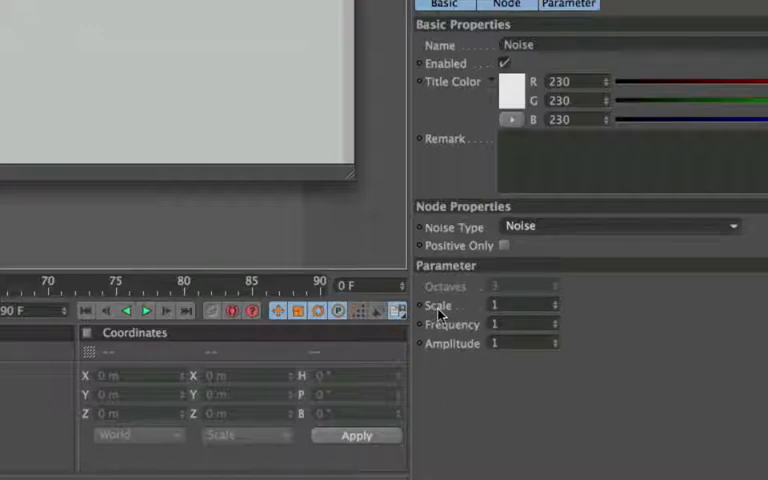
mouse_move(436, 356)
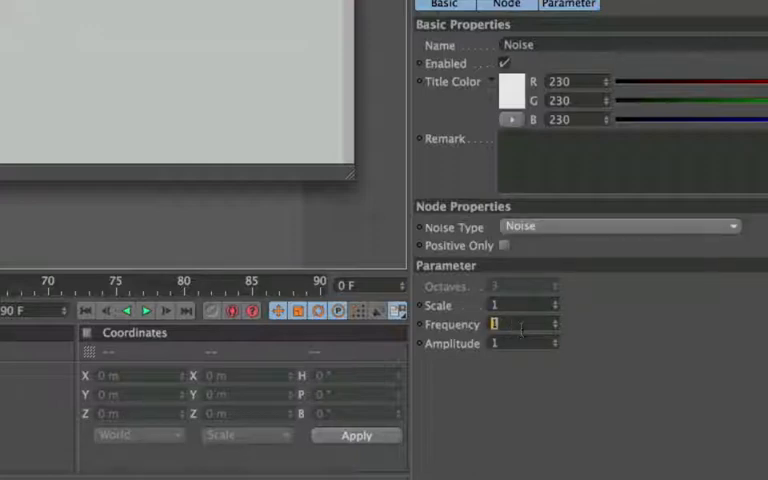
Enter 30 as a setting value for the Noise node
text(30)
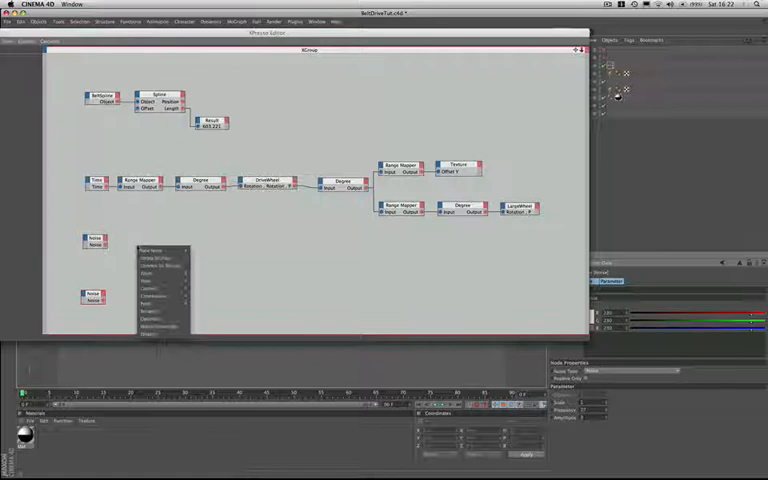
Add two Math nodes and set the second one's function to Subtract
click(200, 250)
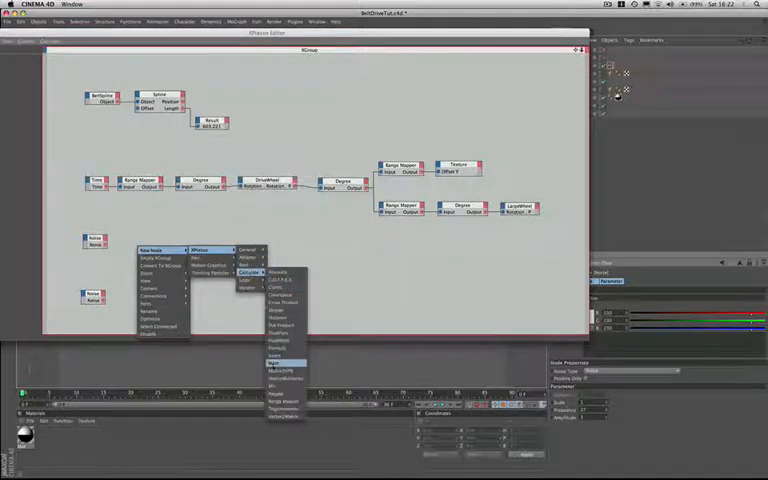
click(284, 358)
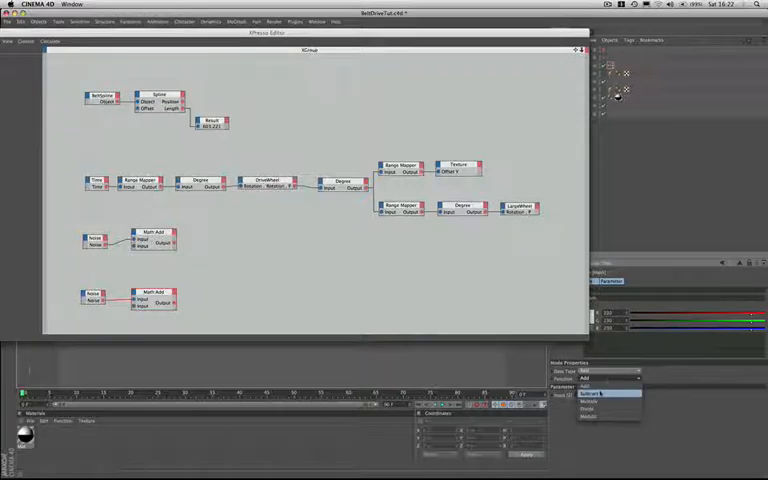
click(596, 392)
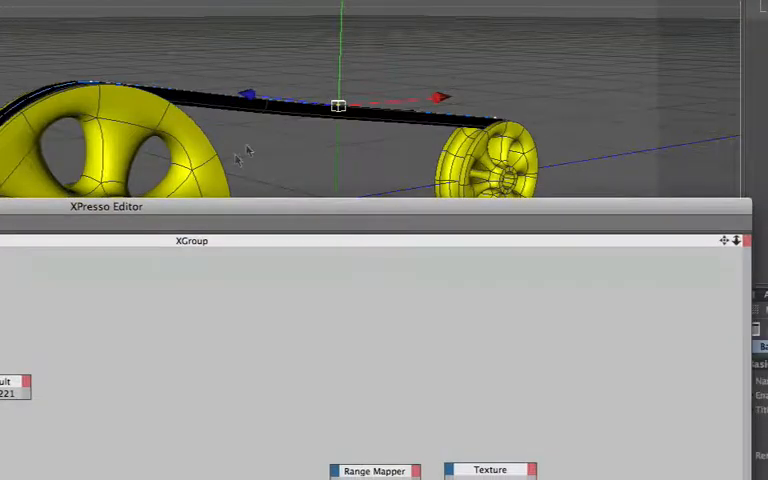
mouse_move(332, 204)
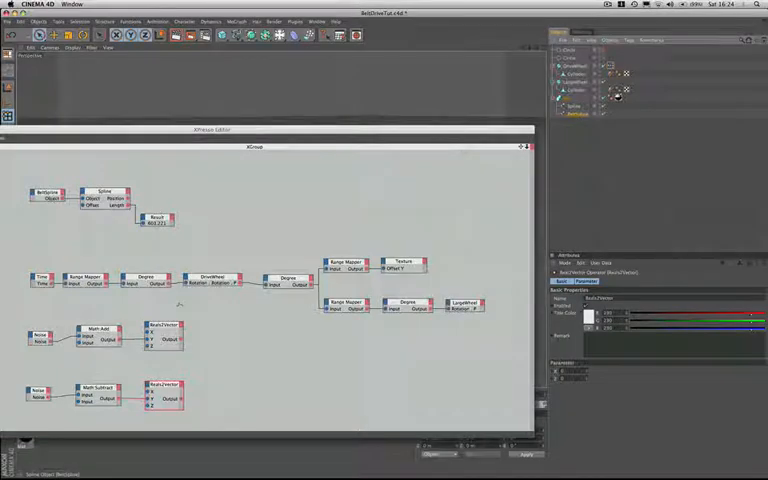
Add a Point node beside the Math Add chain via New Node > Xpresso > General
right_click(178, 300)
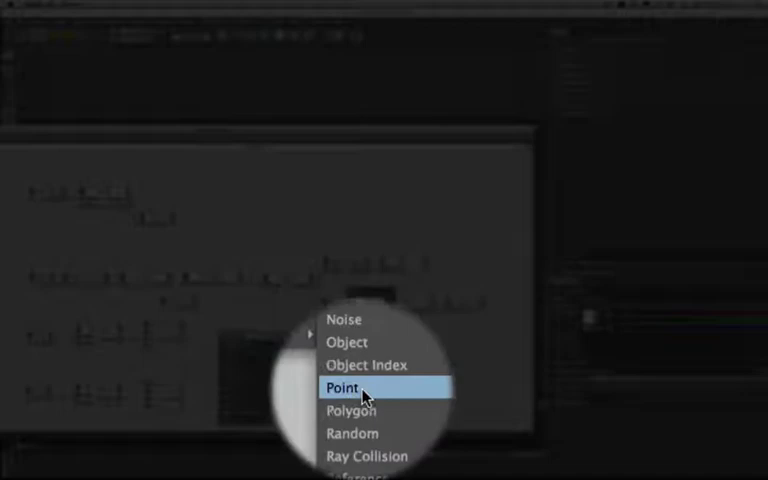
click(340, 388)
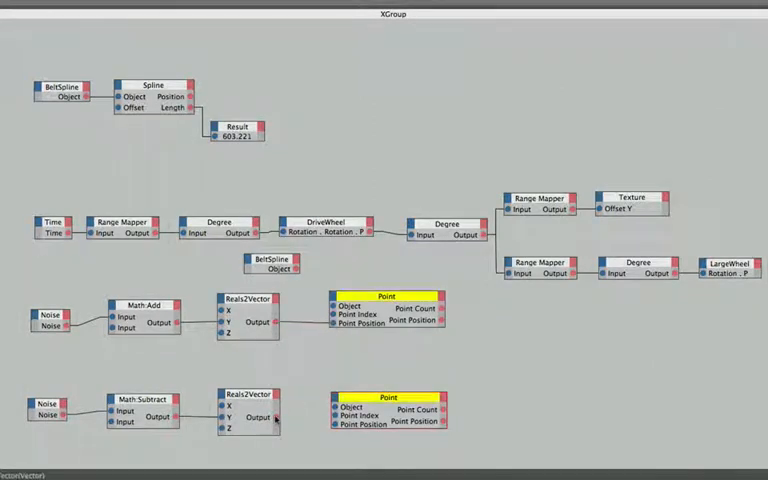
Wire the BeltSpline object output into a Point node's Object port
drag(280, 416, 336, 424)
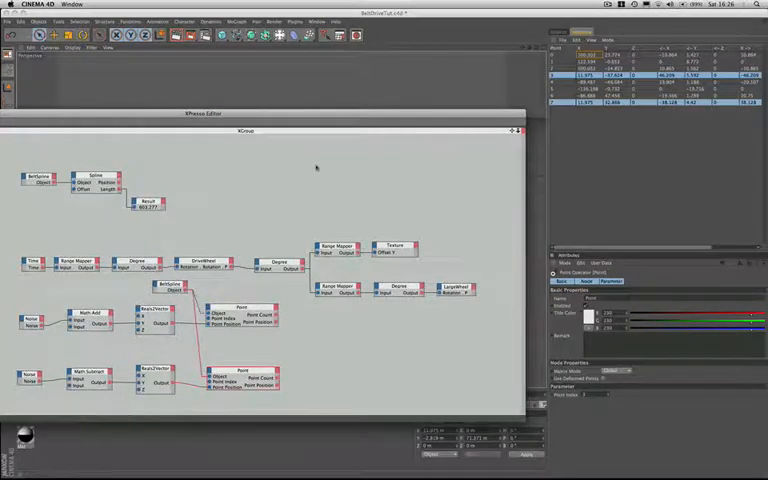
Add a Remark node to the Xpresso graph
click(518, 132)
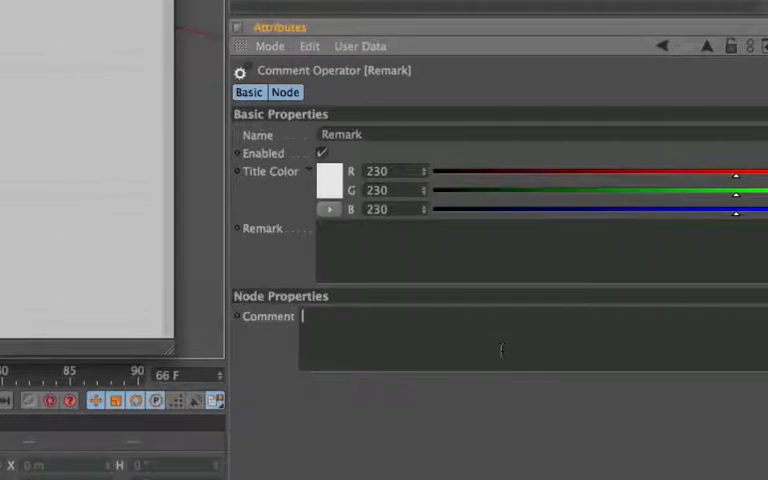
Set the Remark node's comment to 'Return Spline Length'
text(Return Spl)
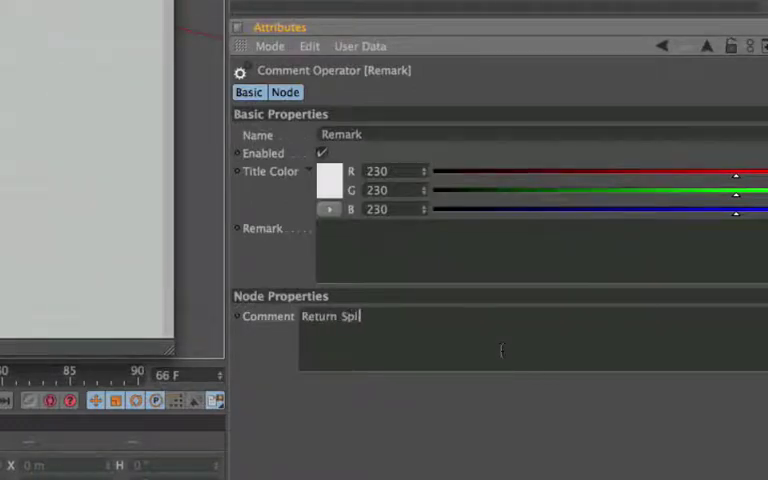
text(ine Length)
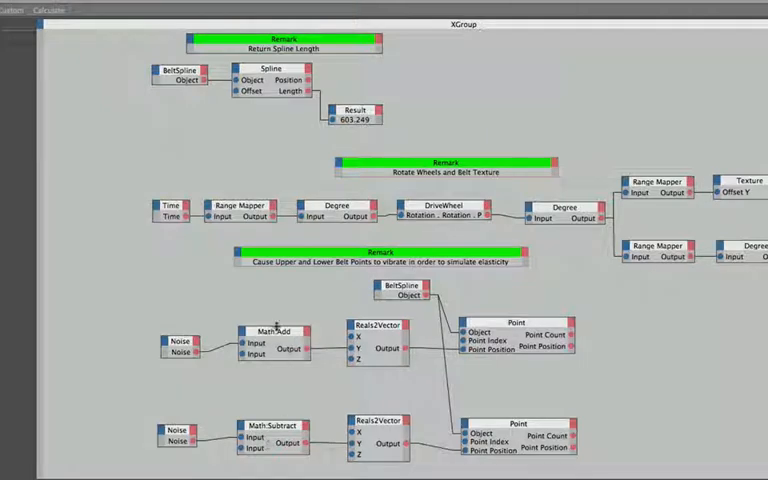
mouse_move(272, 344)
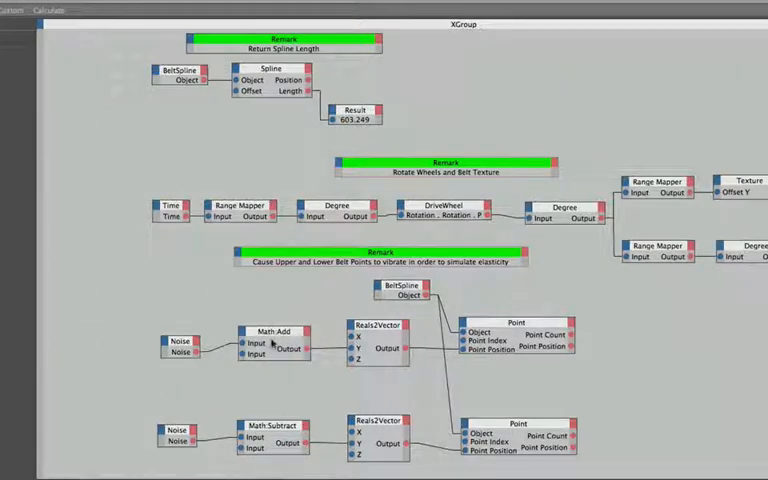